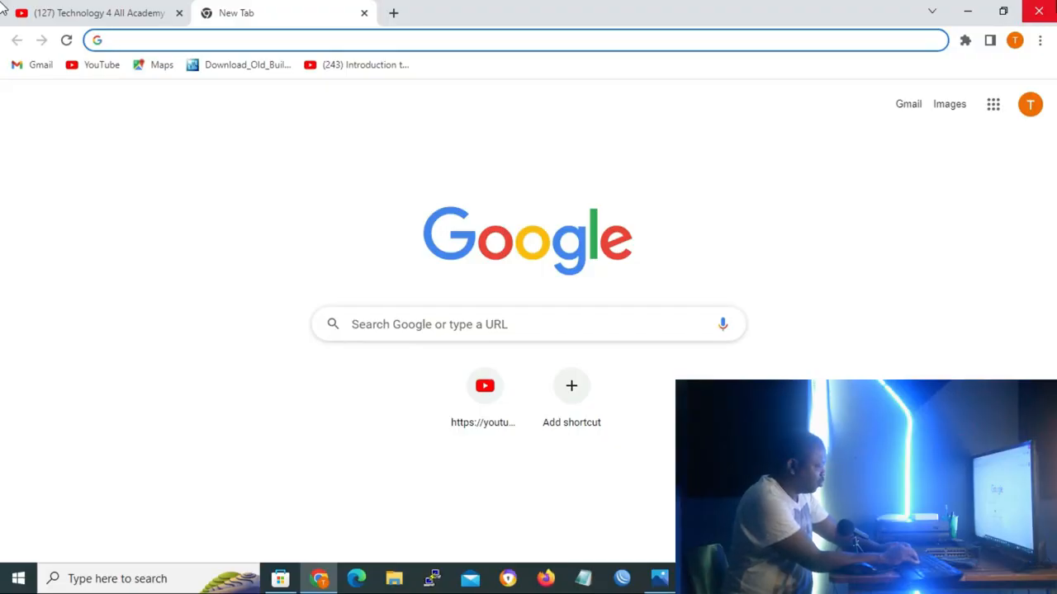
Step: Search Google for 'cute baby' and open the Cute Baby SA competition website result
text(cute baby)
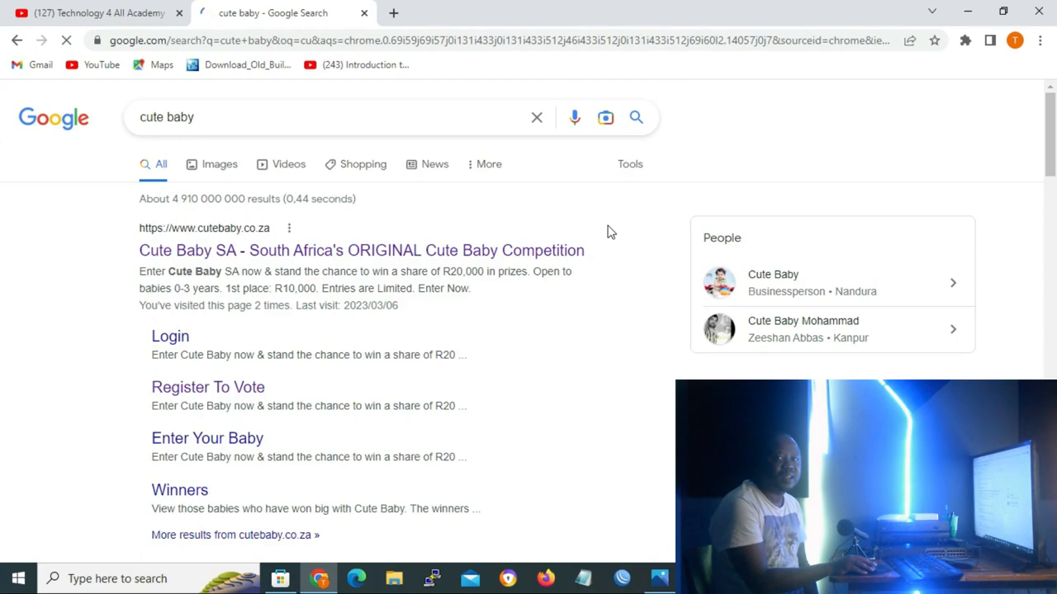
click(360, 251)
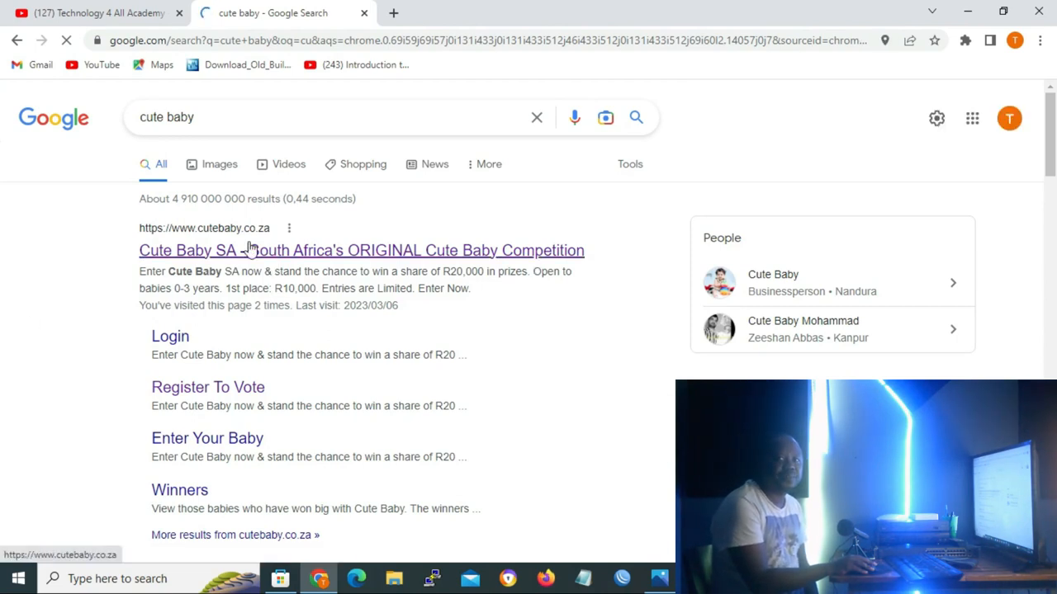
mouse_move(459, 251)
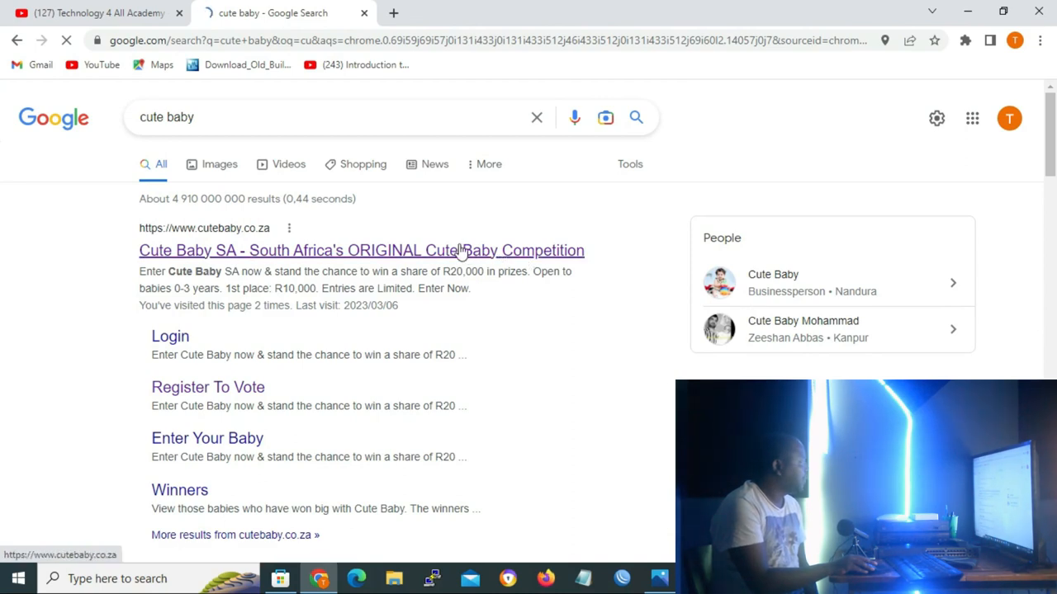
click(360, 251)
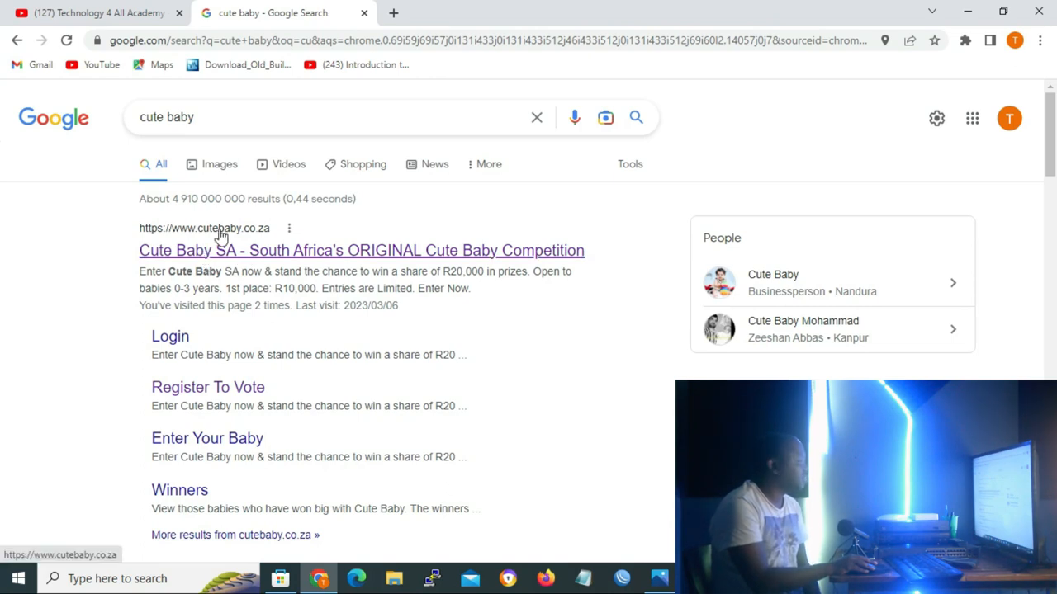
mouse_move(195, 241)
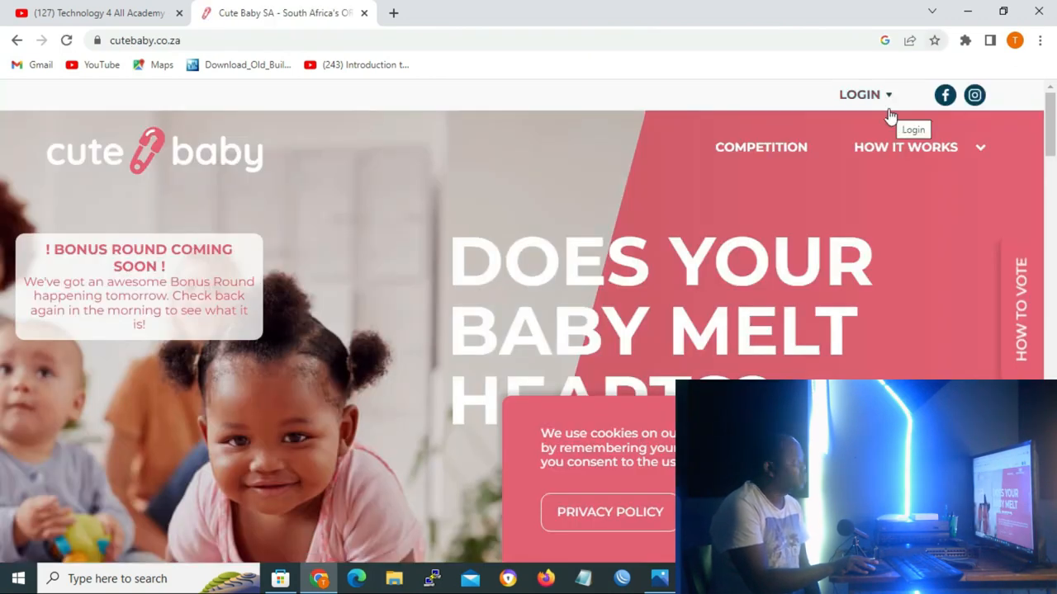
Step: Reach the voter sign-up form via LOGIN and REGISTER TO VOTE
click(905, 147)
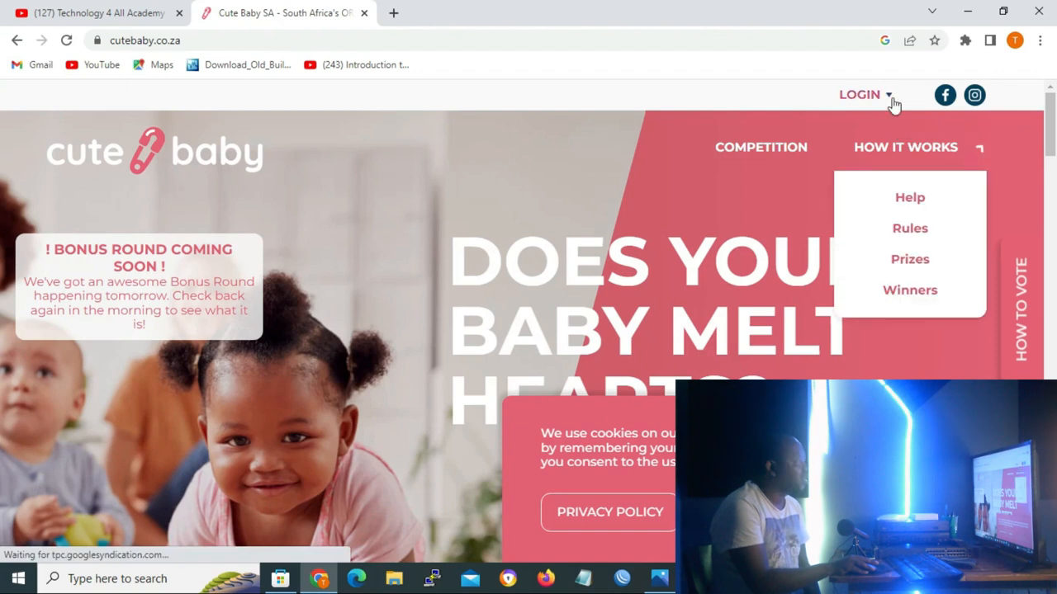
click(858, 95)
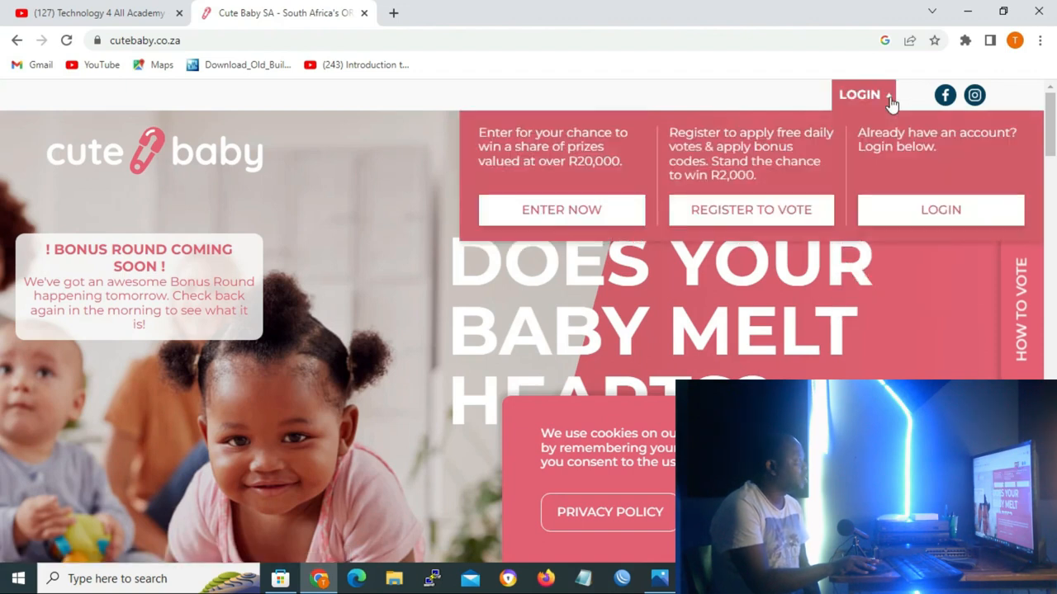
click(750, 210)
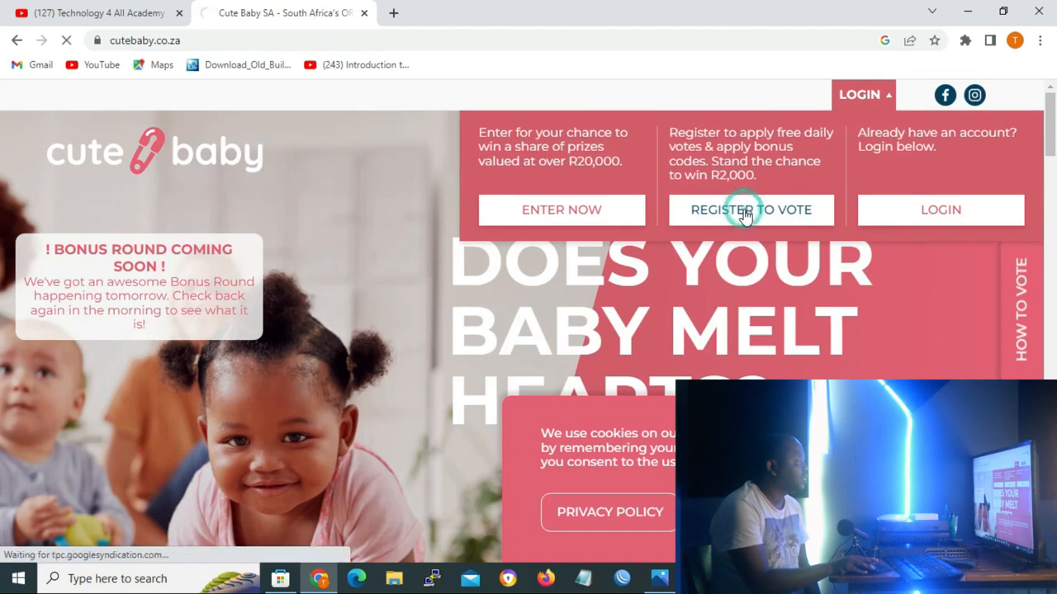
click(750, 208)
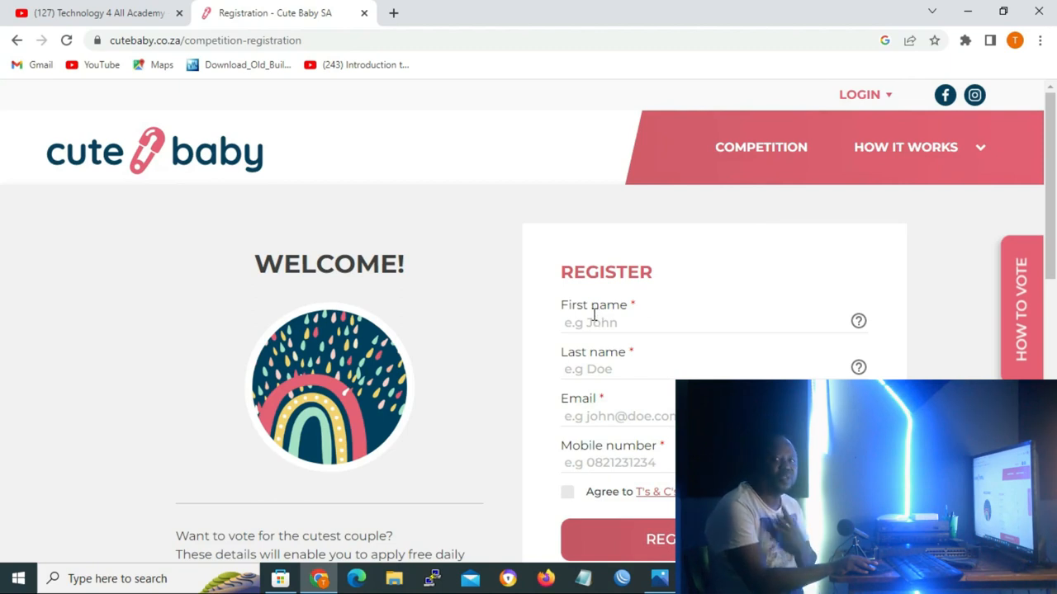
mouse_move(601, 349)
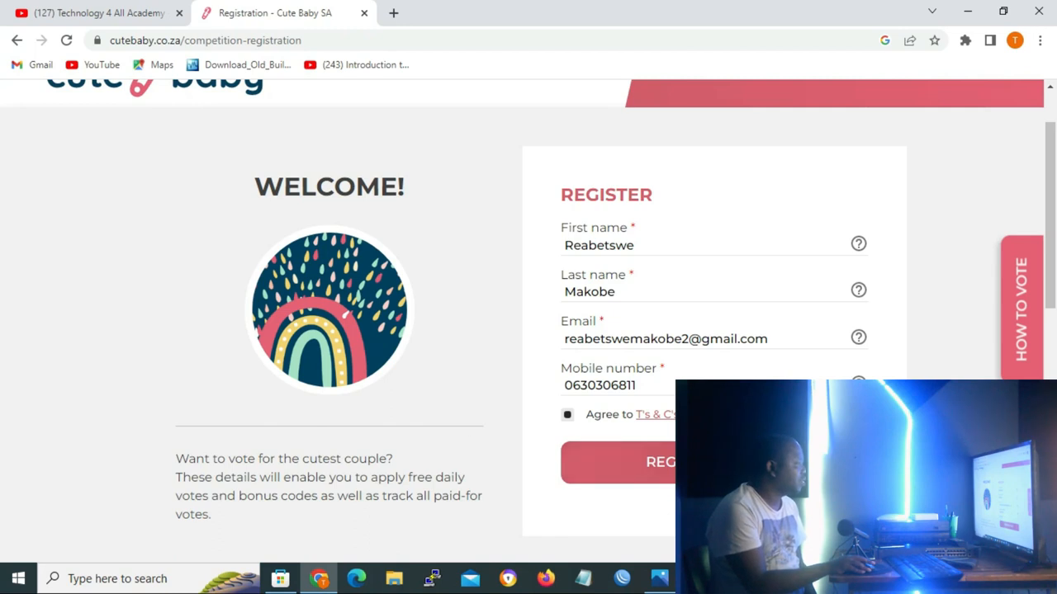
Step: Register the filled-in voter details so the email verification notice appears
click(644, 462)
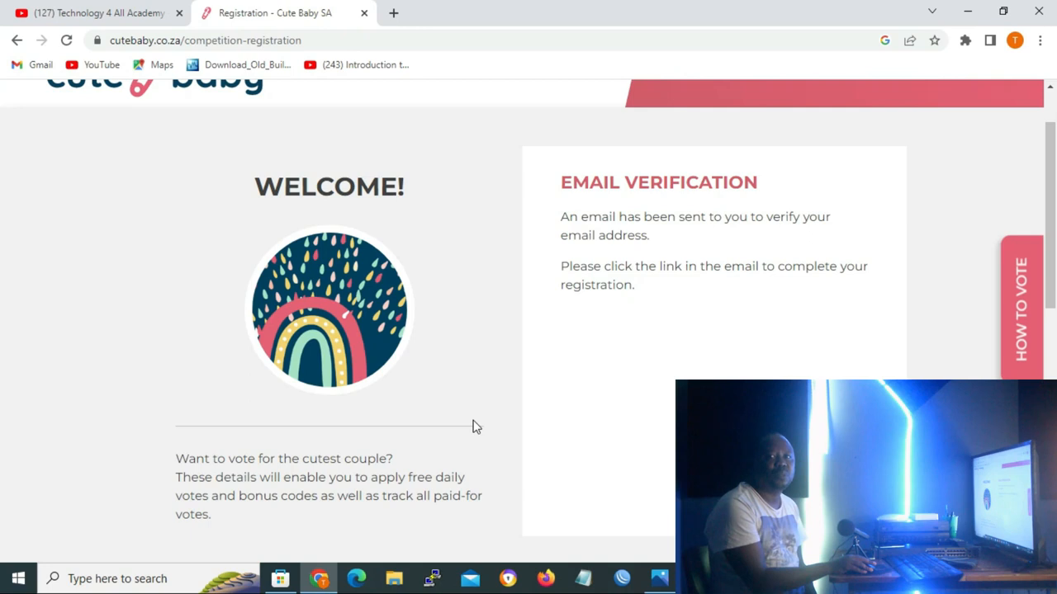
mouse_move(735, 306)
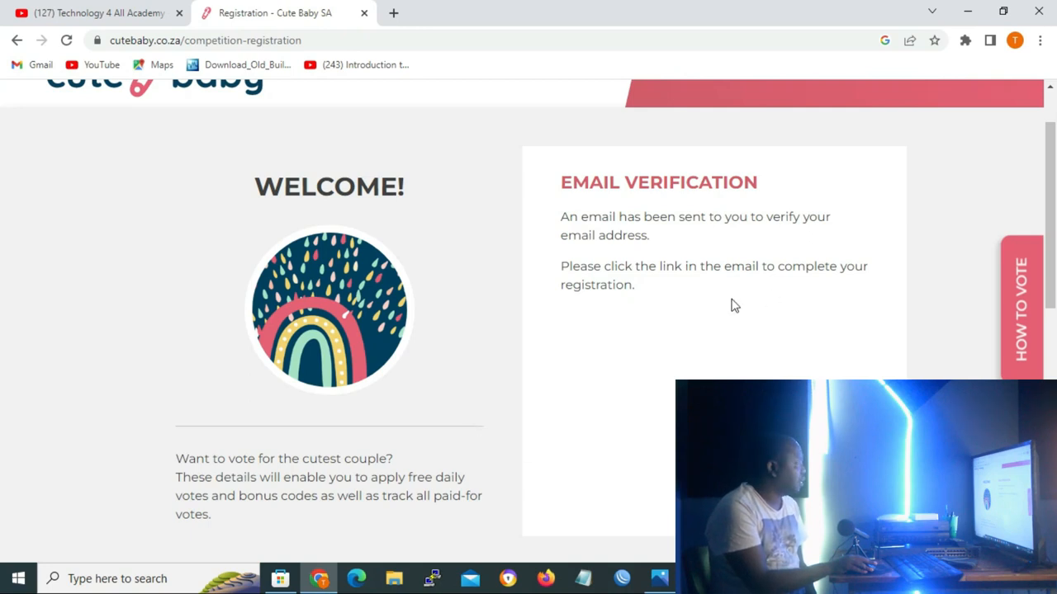
mouse_move(300, 202)
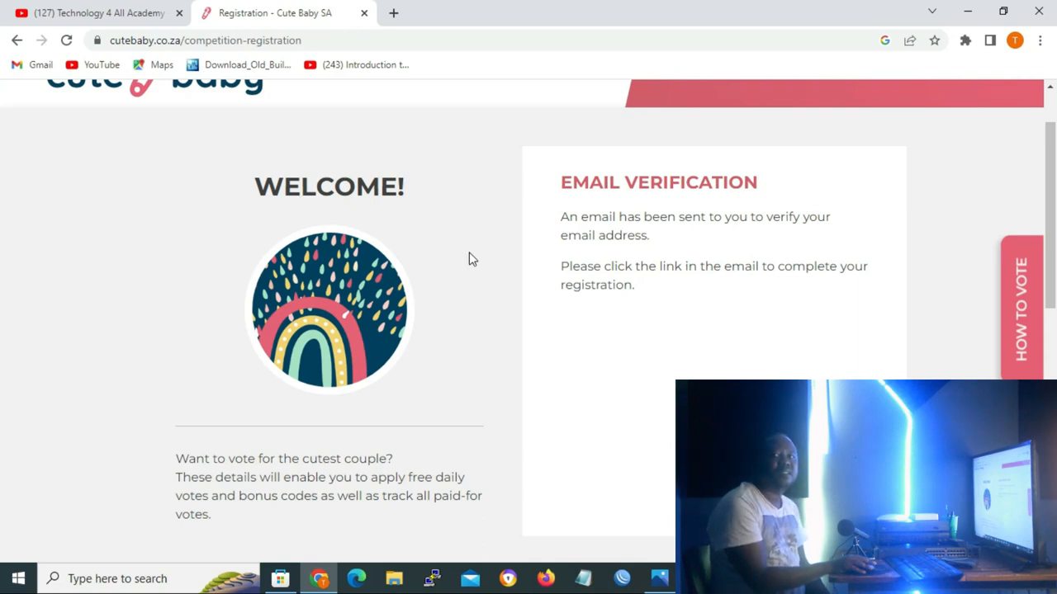
mouse_move(464, 266)
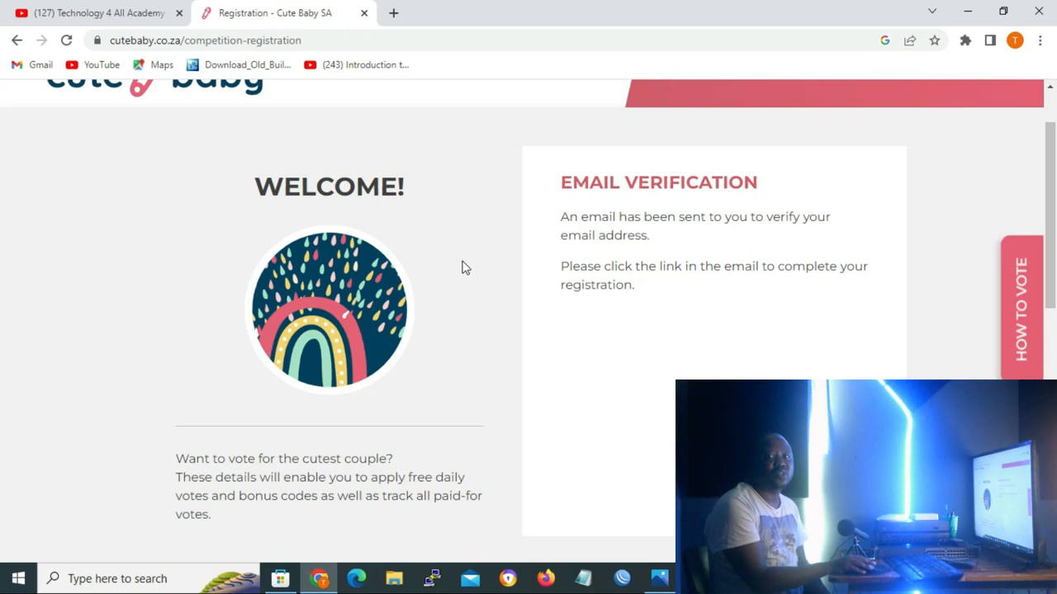
mouse_move(469, 269)
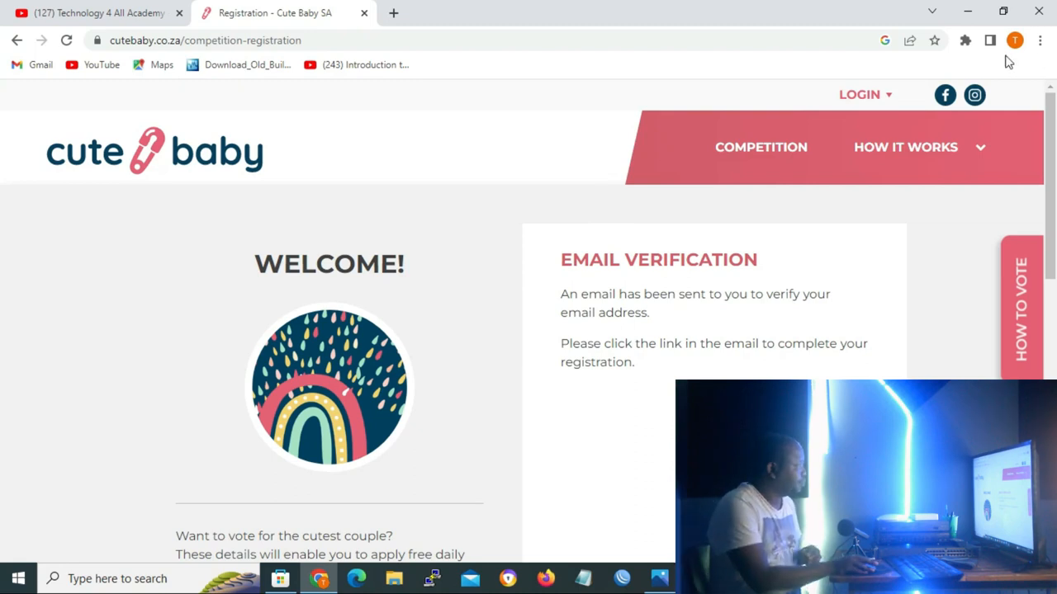
Step: Sign in under 'Already have an account?' to reach the user dashboard
click(858, 94)
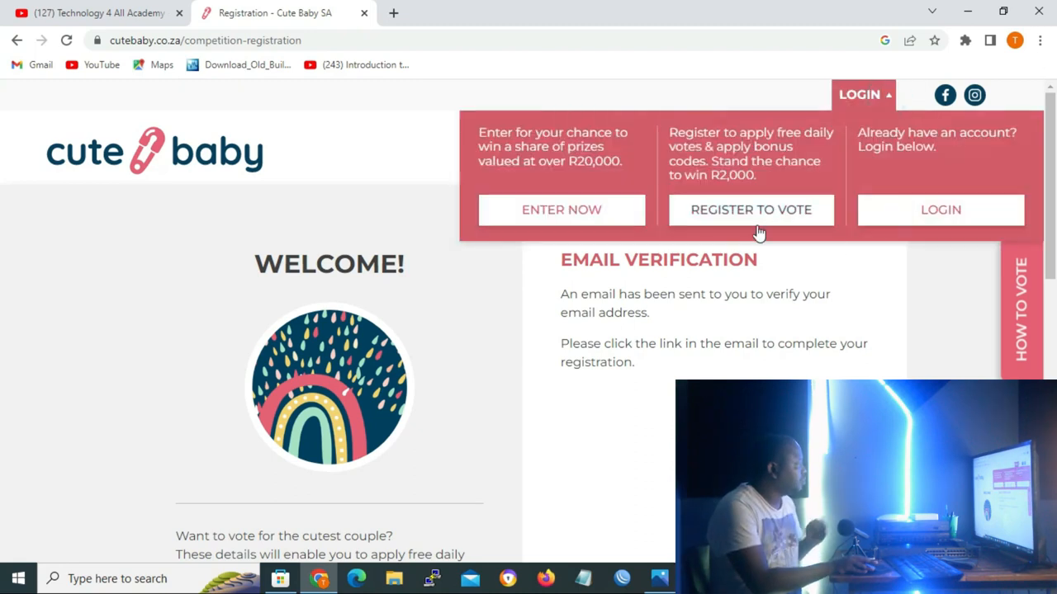
mouse_move(941, 209)
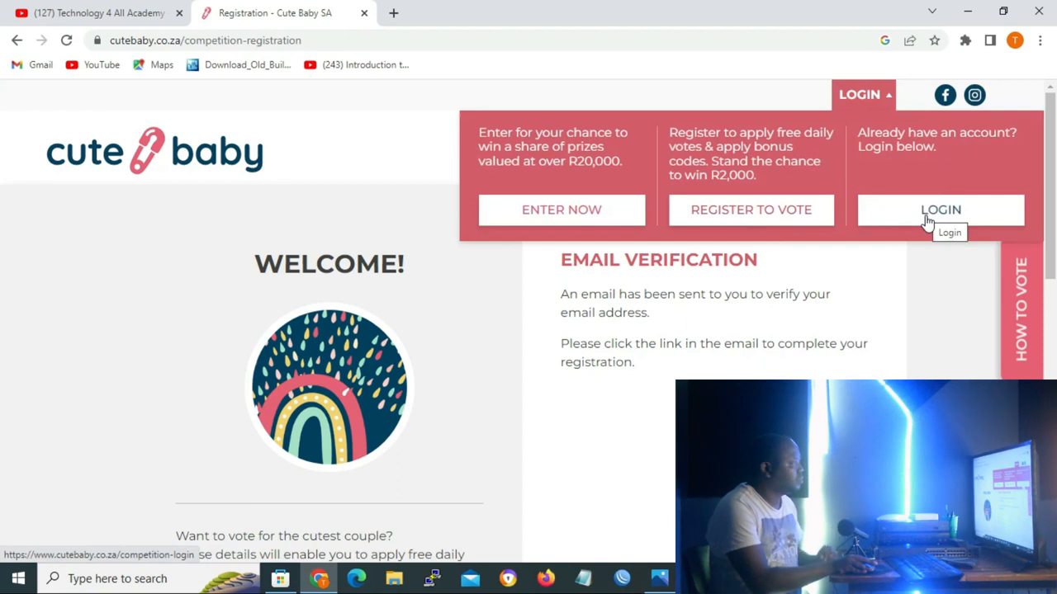
click(941, 210)
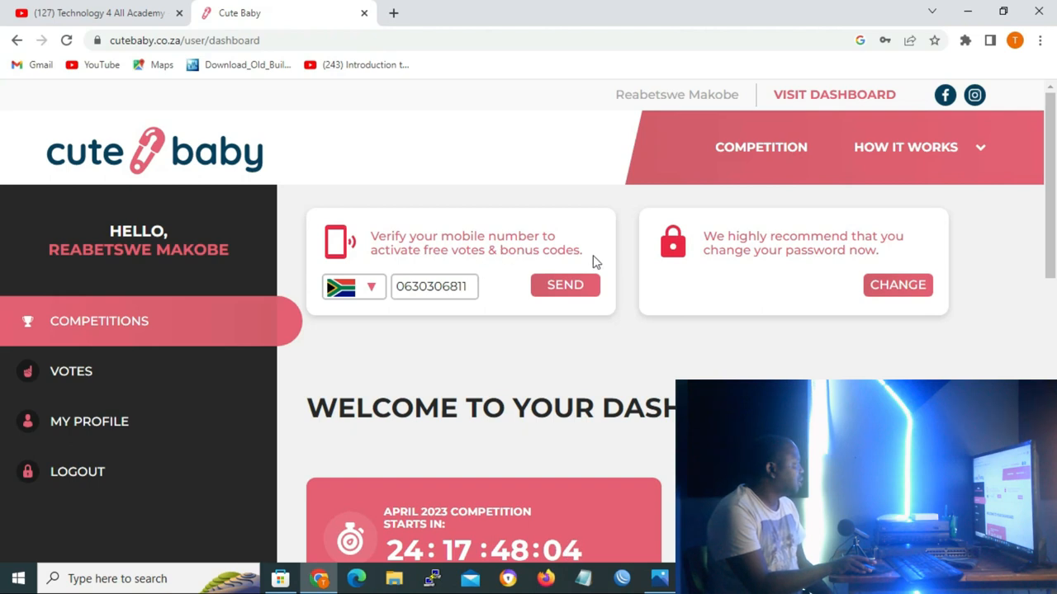
mouse_move(565, 284)
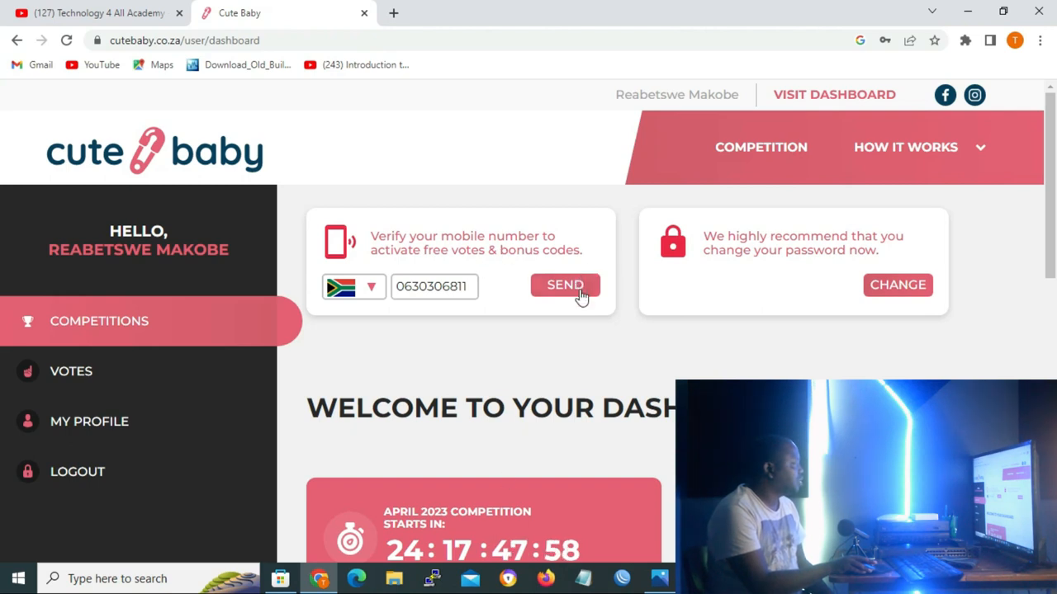
click(564, 284)
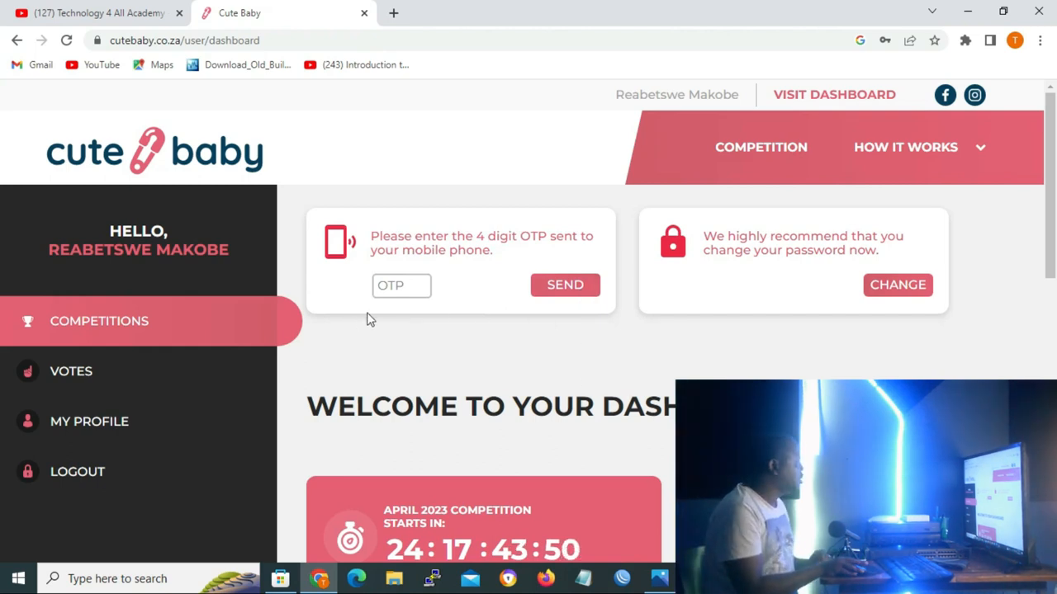
click(401, 284)
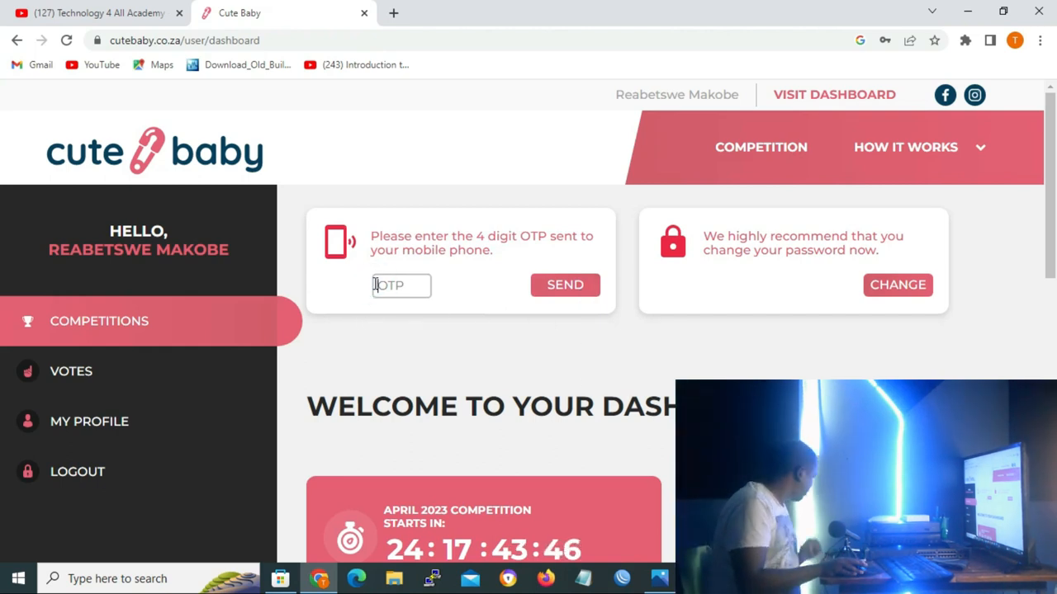
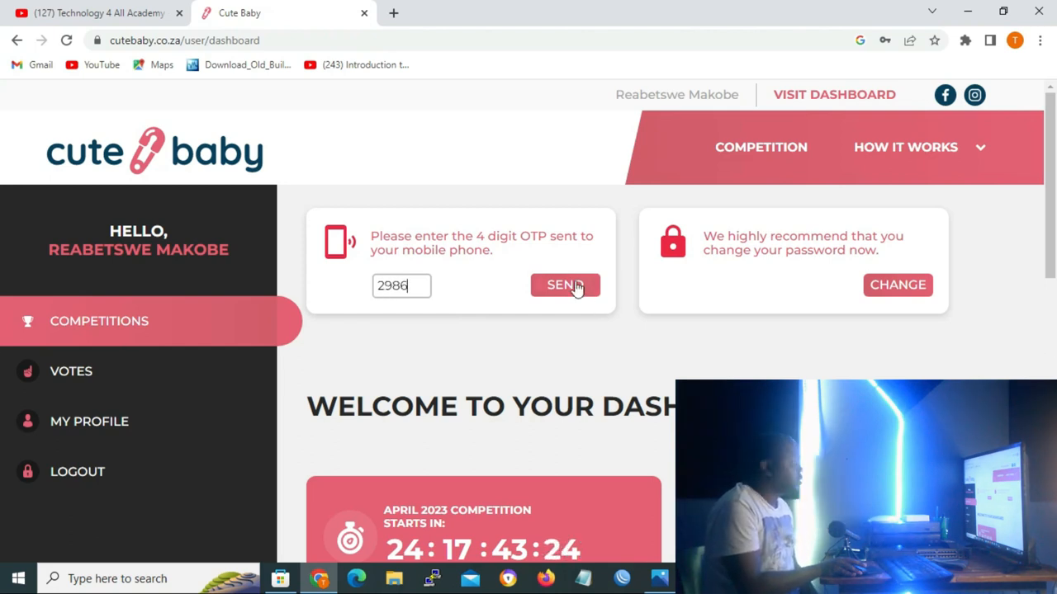
click(565, 284)
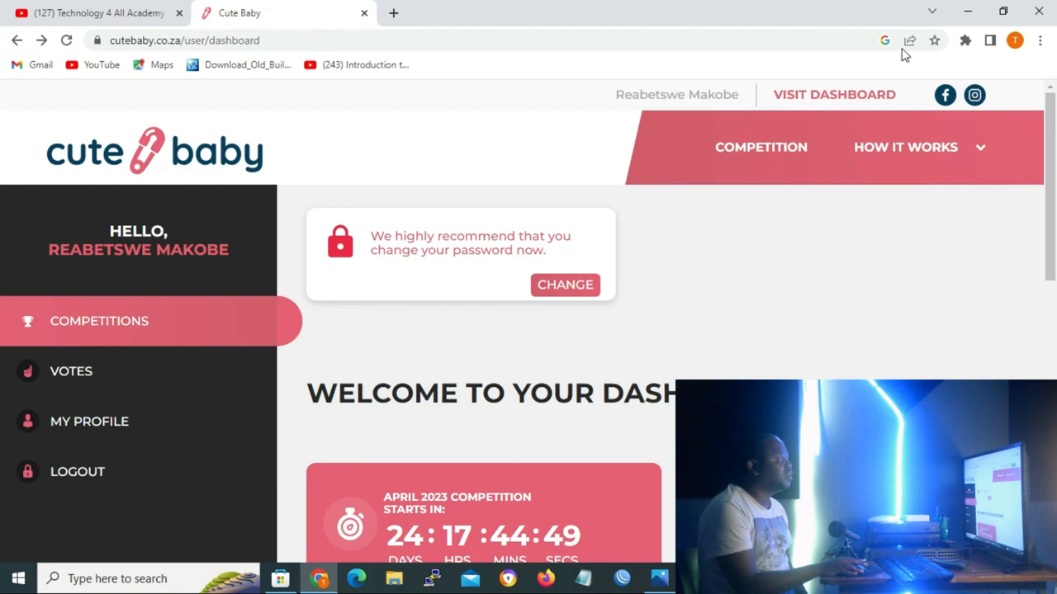
click(905, 147)
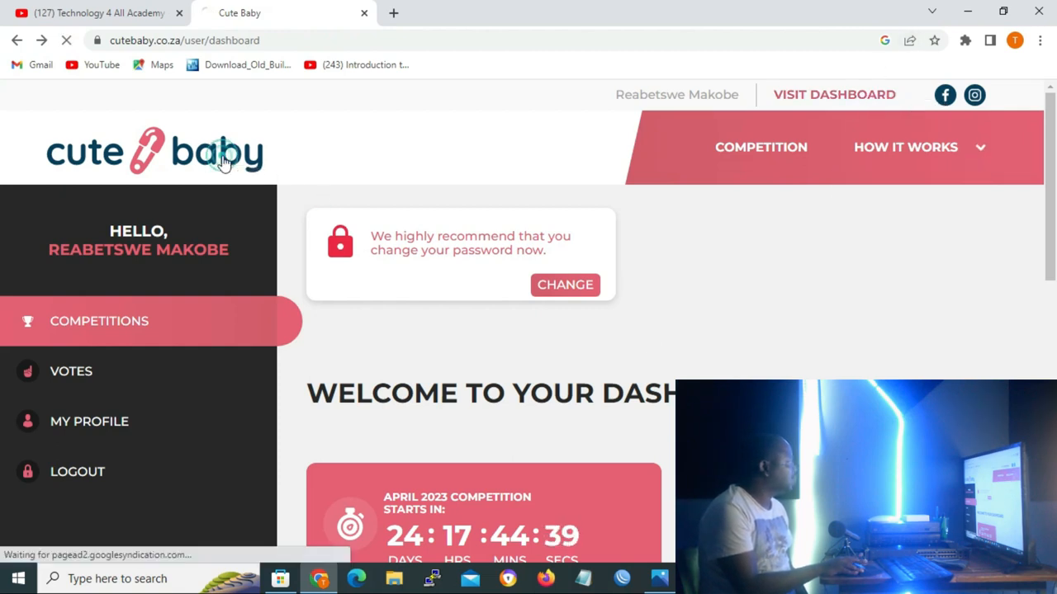
Step: List the March entries in Random order and search 'ore' to show only Orehloletse
click(154, 150)
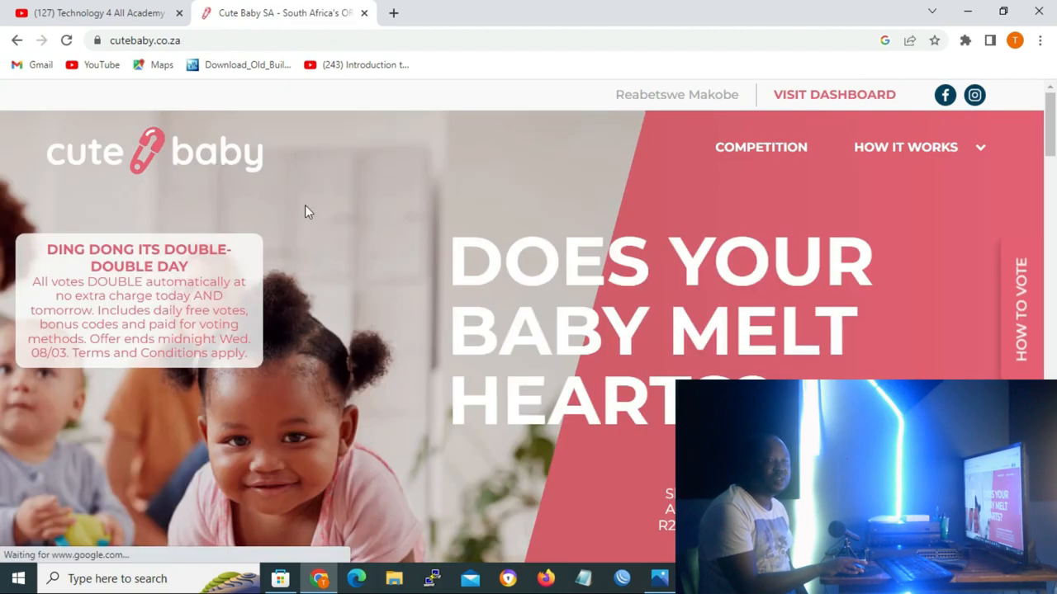
scroll(down, 3)
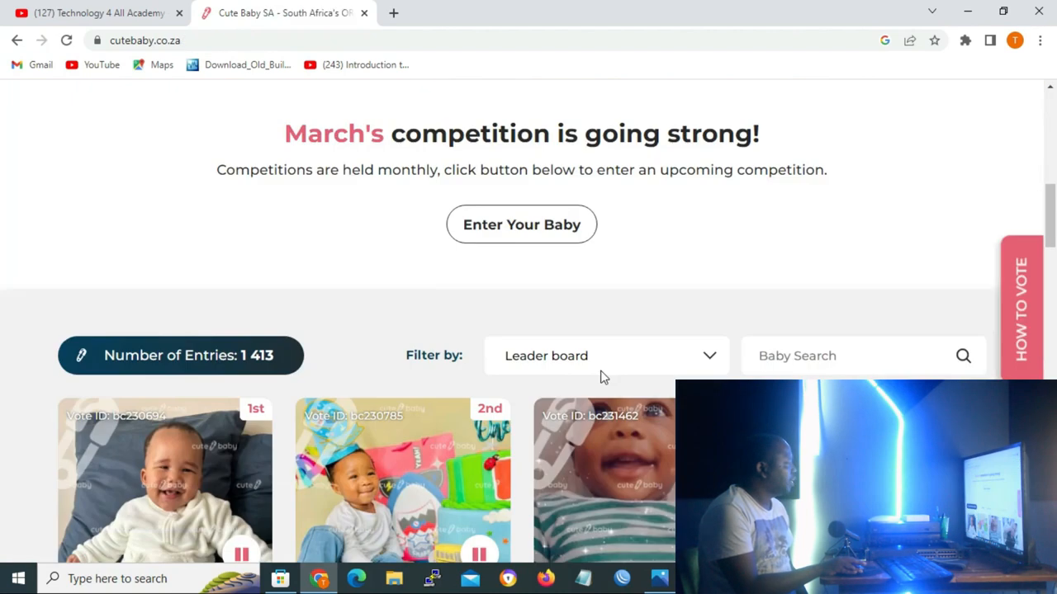
mouse_move(718, 366)
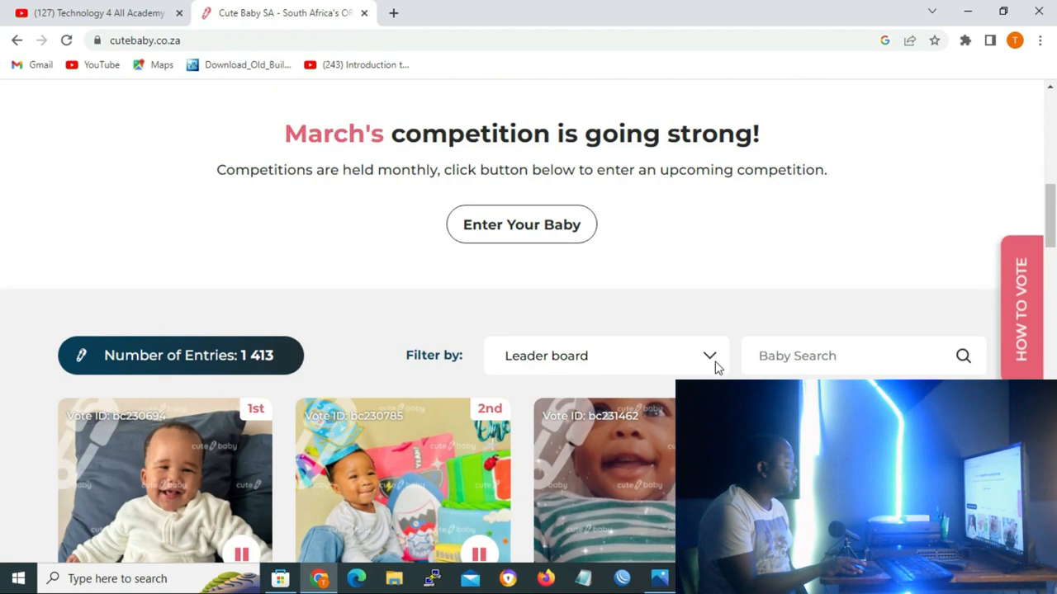
click(608, 357)
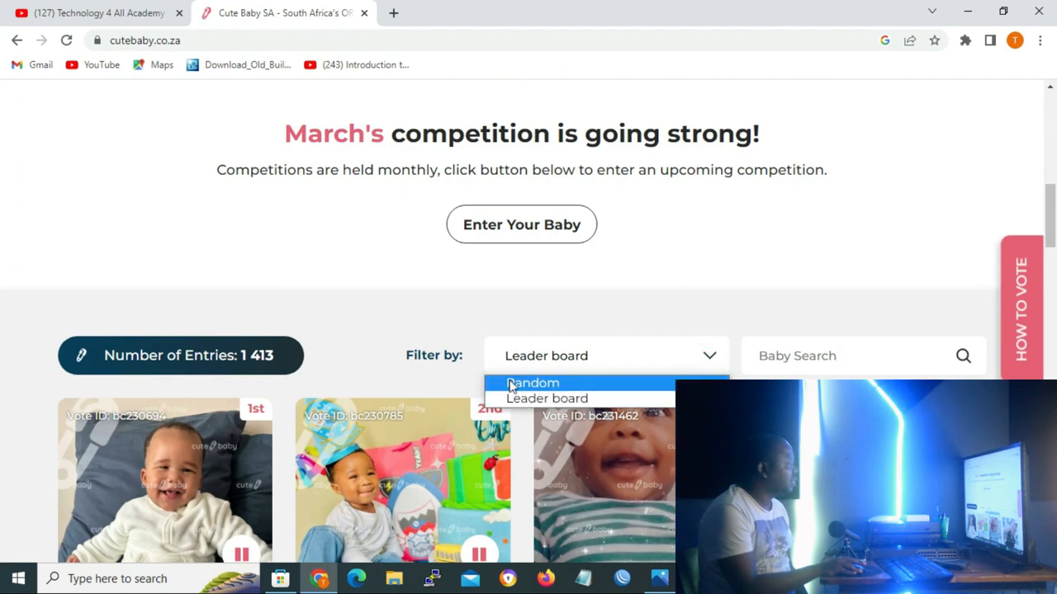
click(534, 383)
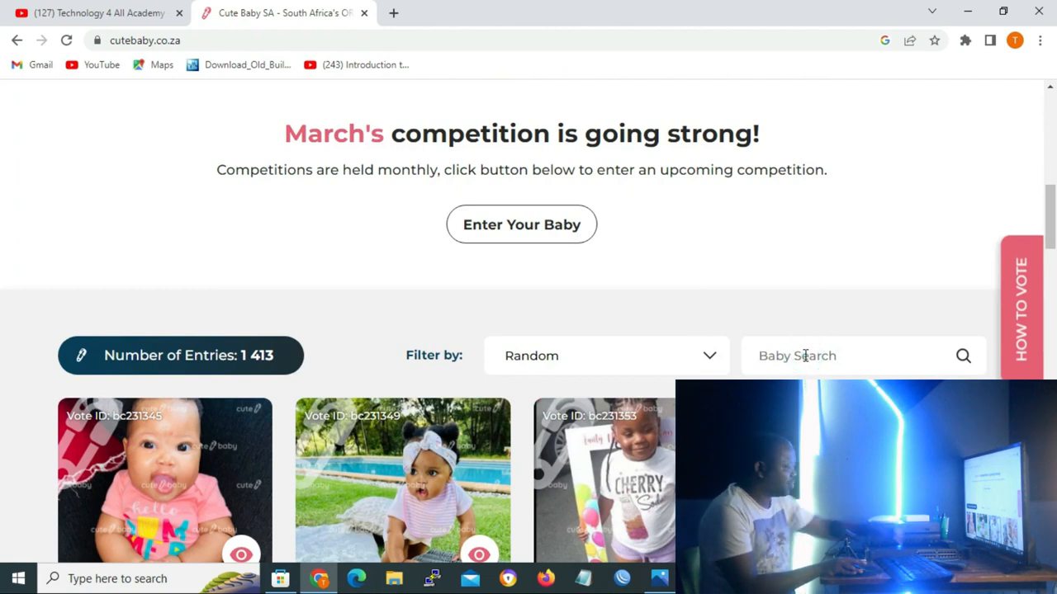
text(oreh)
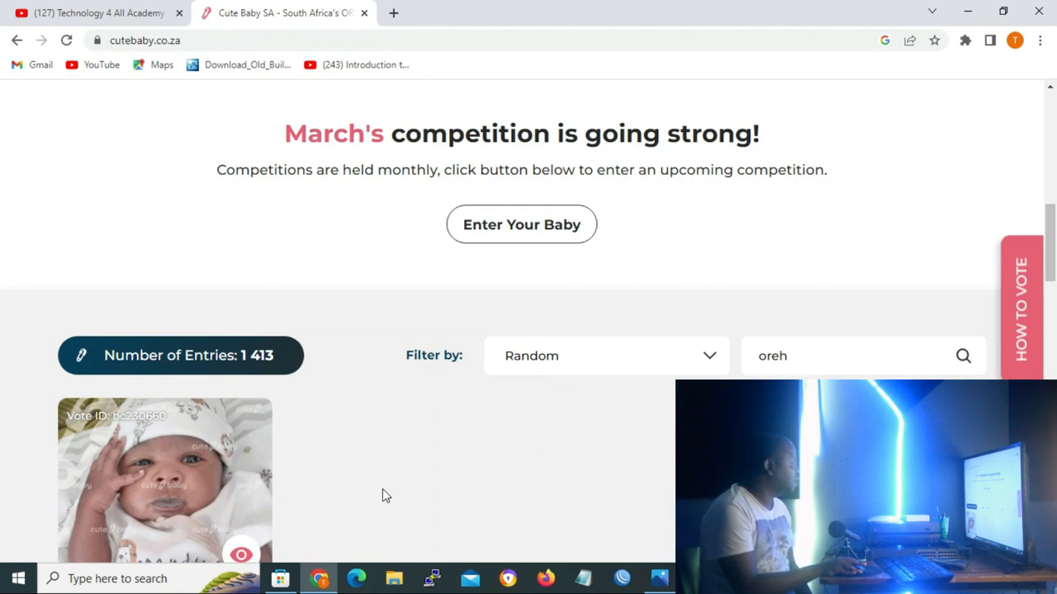
scroll(down, 3)
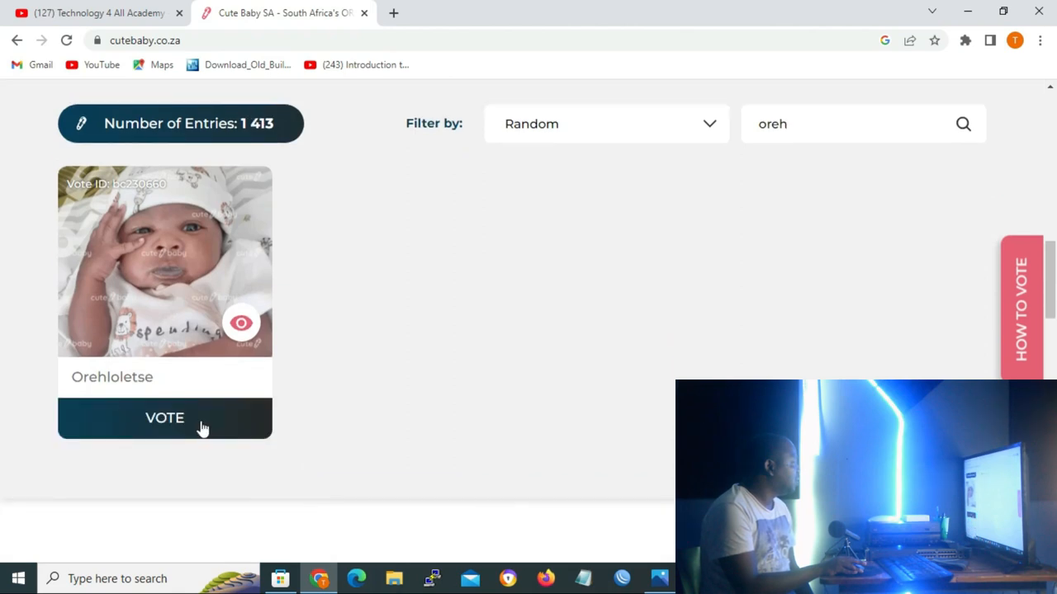
Step: Cast all 50 free votes for Orehloletse via VOTE NOW, showing the success message
click(165, 417)
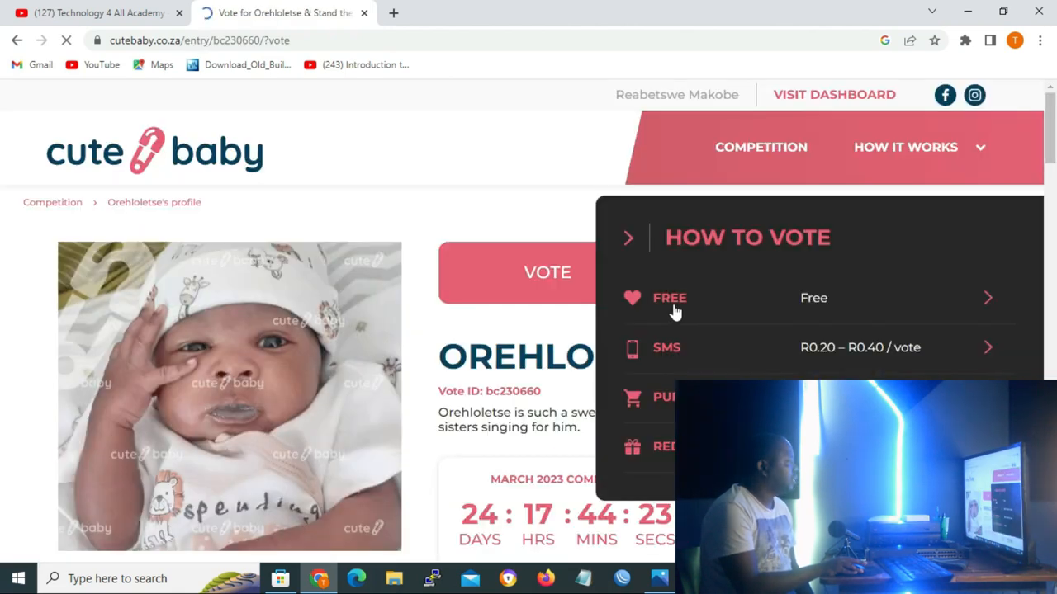
mouse_move(991, 304)
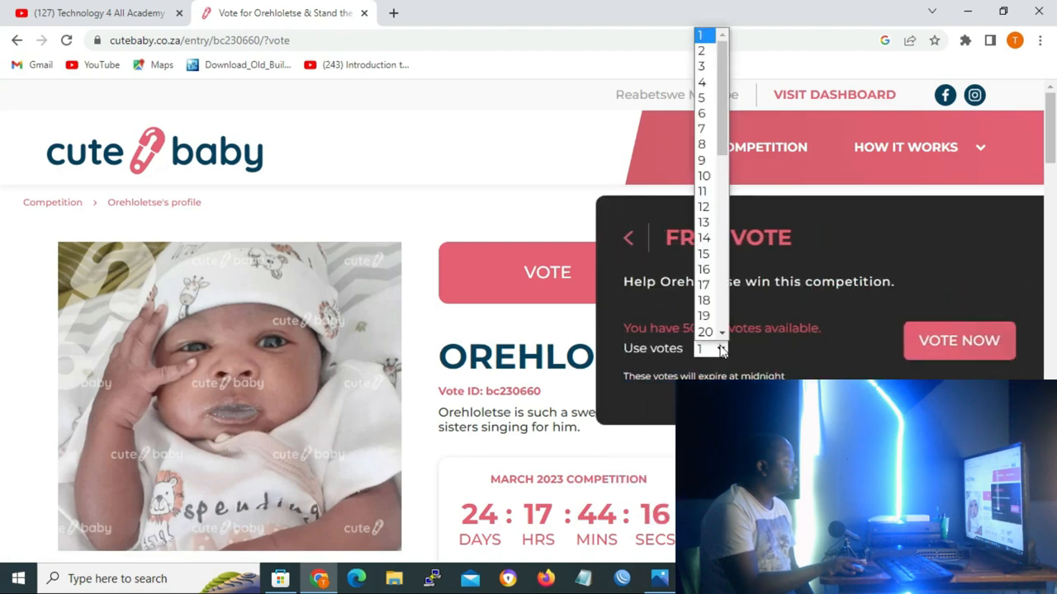
click(720, 334)
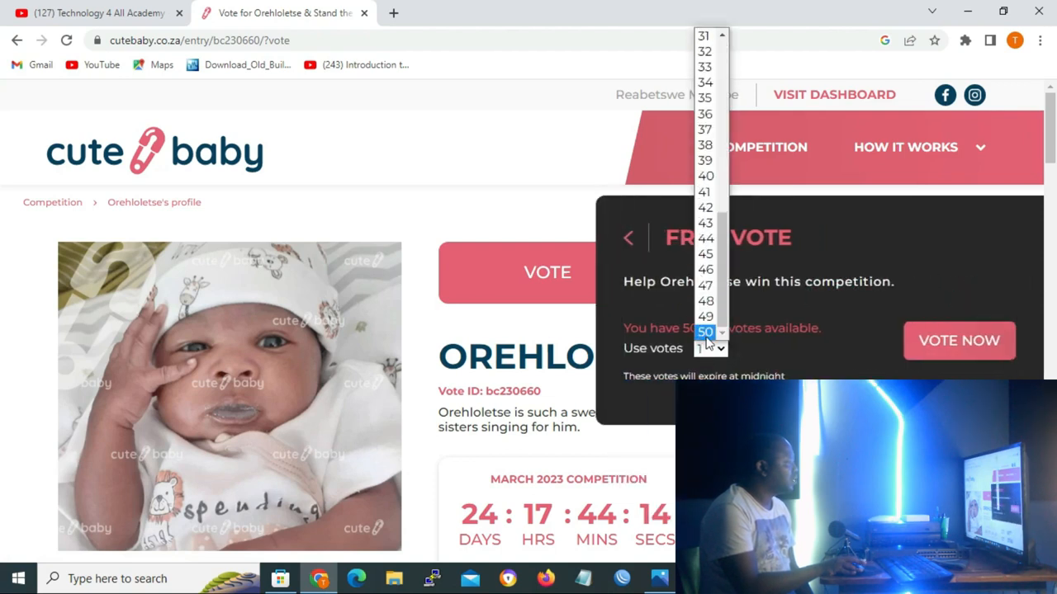
click(705, 330)
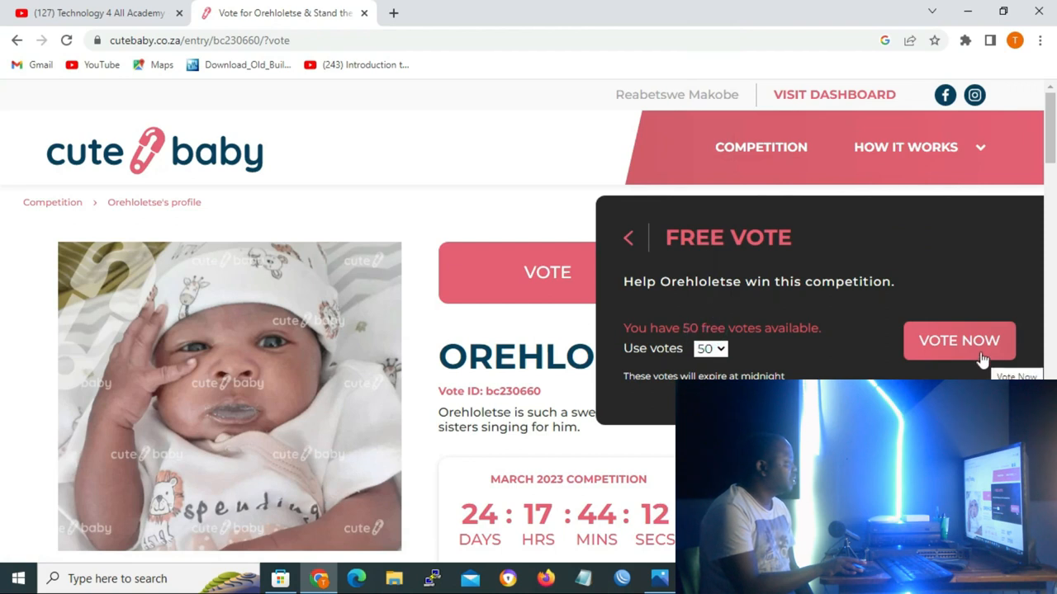
click(957, 340)
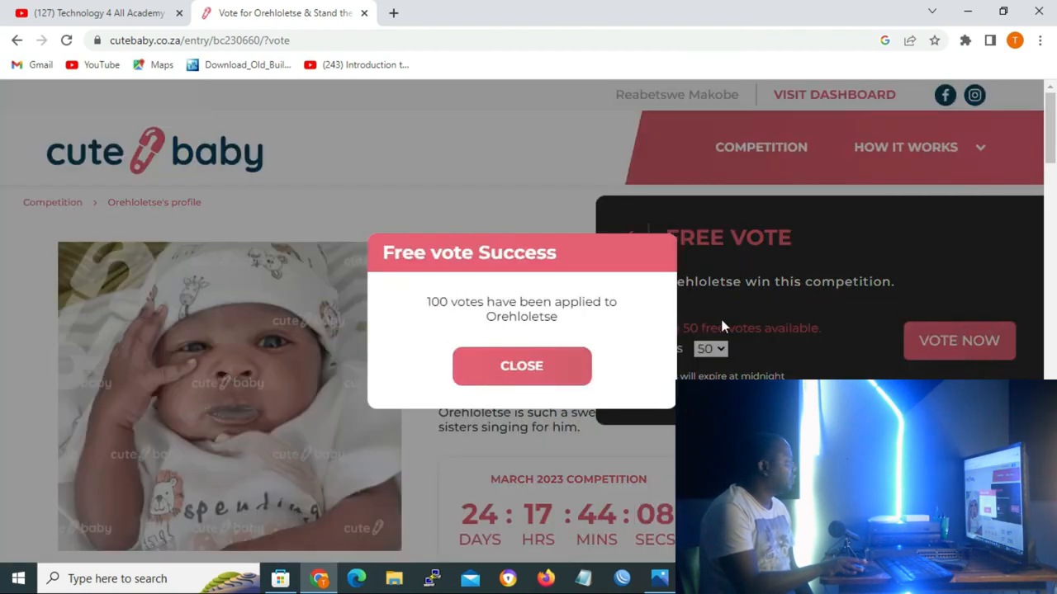
mouse_move(469, 337)
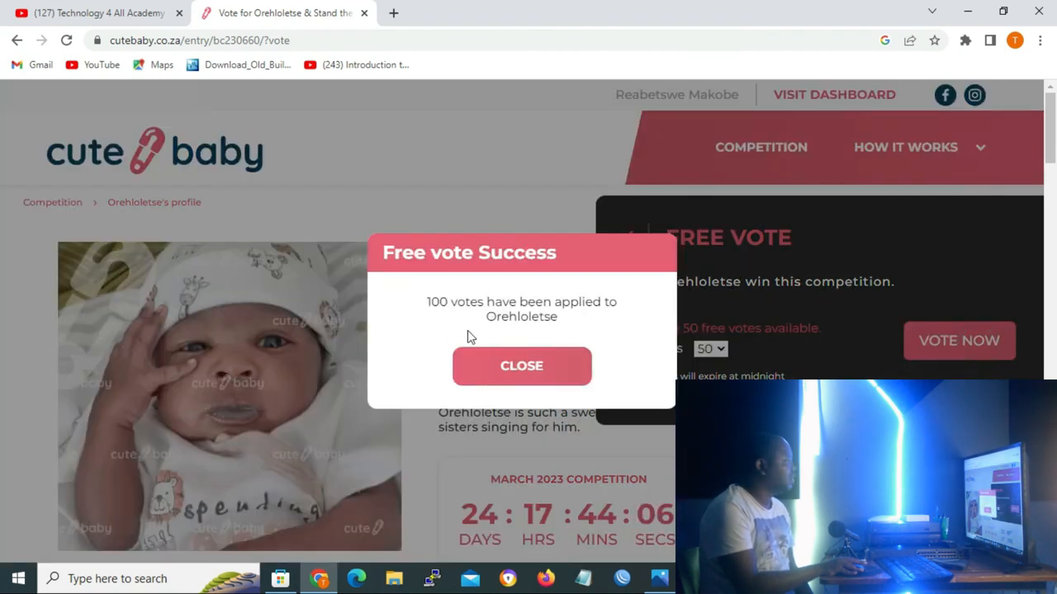